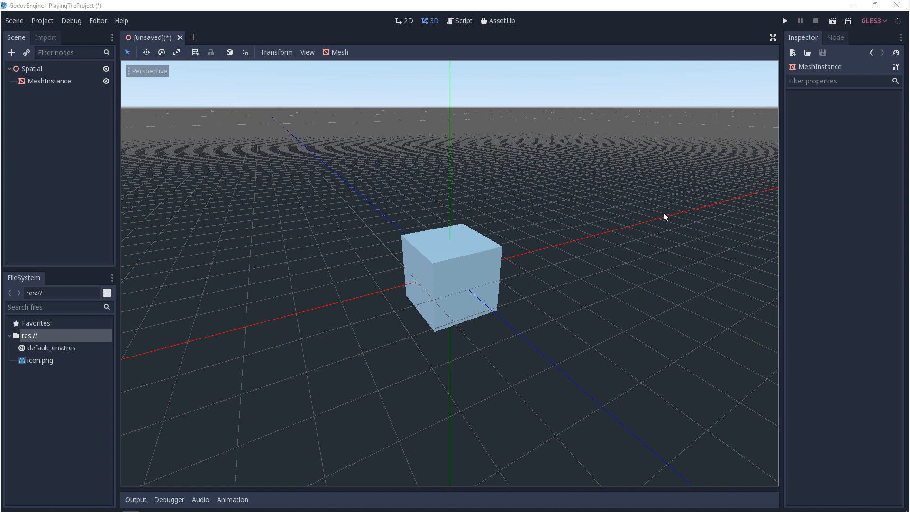
{"action": "mouse_move", "coordinate": [656, 226]}
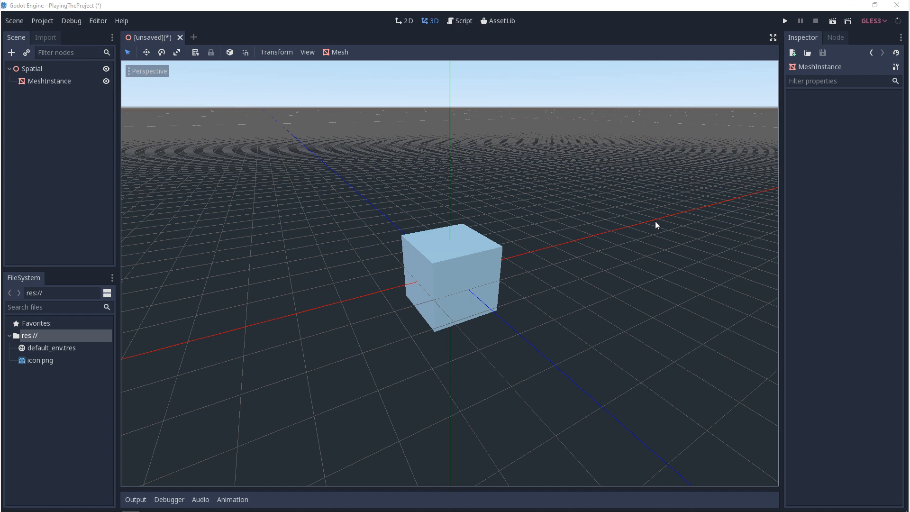
{"action": "mouse_move", "coordinate": [635, 286]}
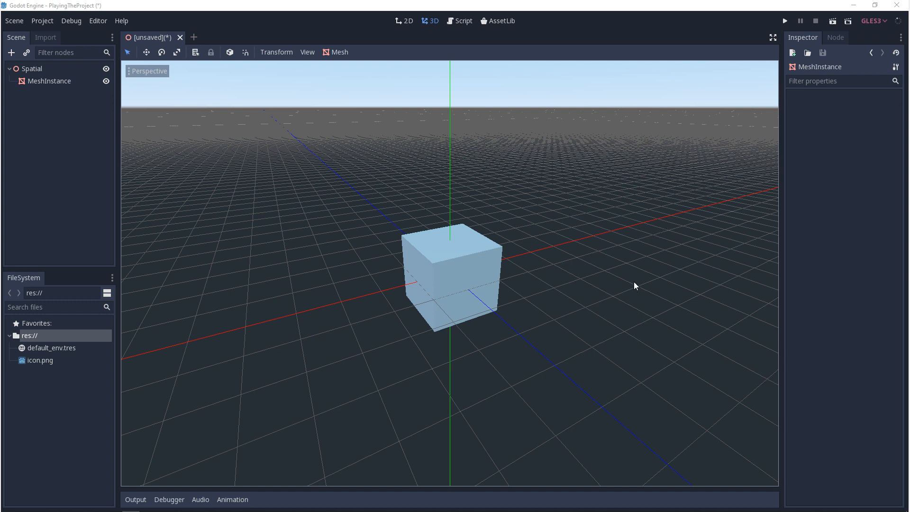
{"action": "mouse_move", "coordinate": [757, 40]}
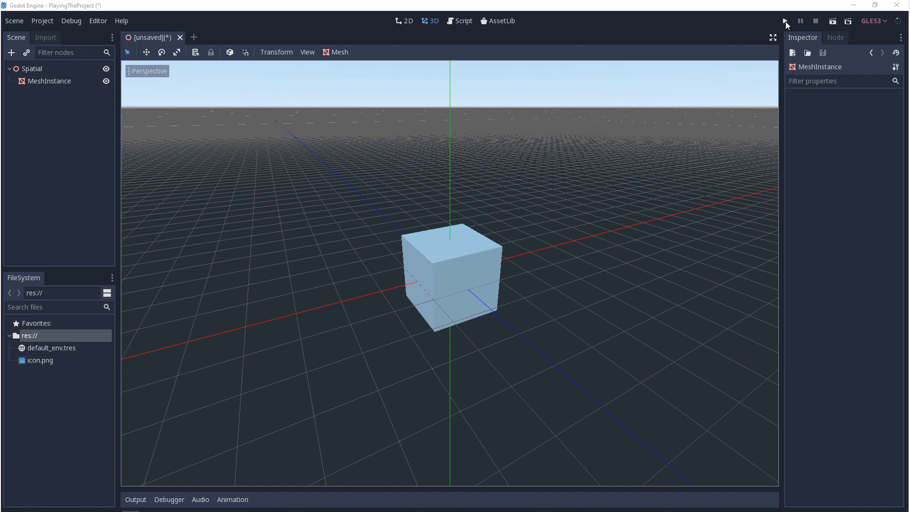
Dismiss the save-before-running prompt and save the scene as MyAwesomeMapLevelScene_01.tscn
{"action": "left_click", "coordinate": [785, 20]}
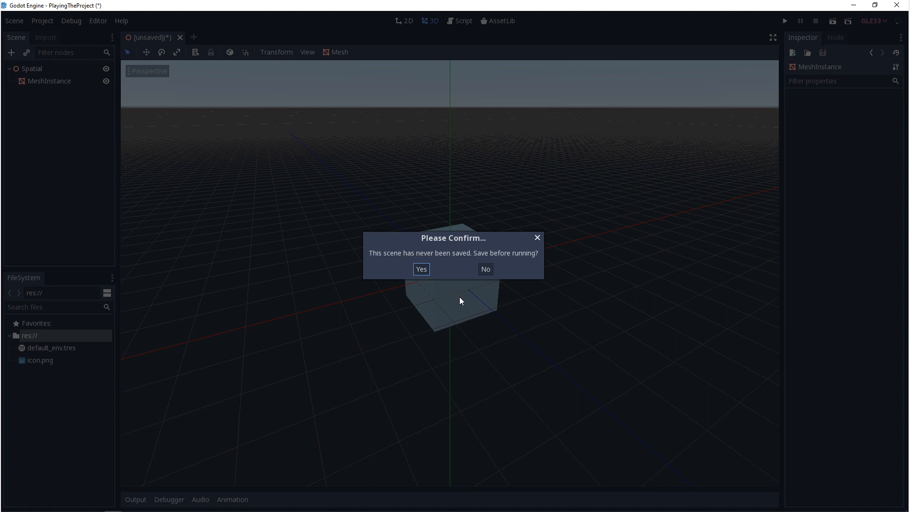
{"action": "left_click", "coordinate": [485, 269]}
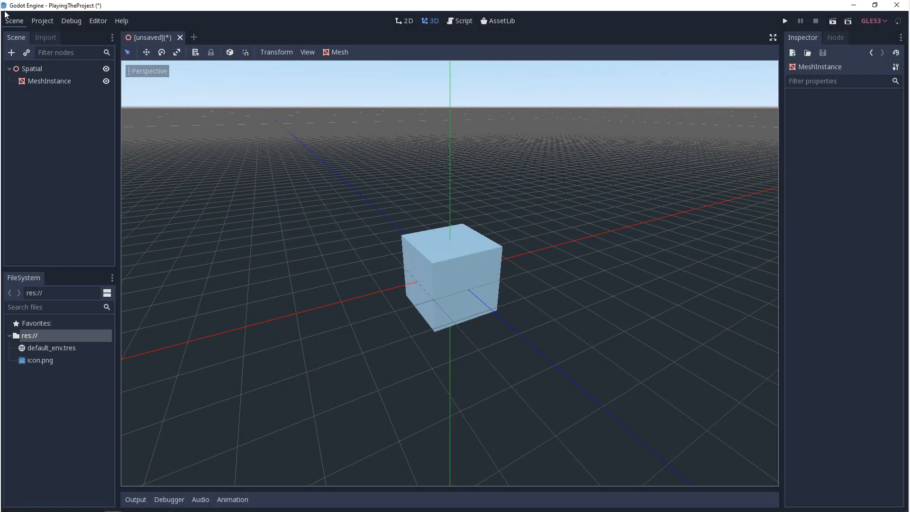
{"action": "left_click", "coordinate": [15, 21]}
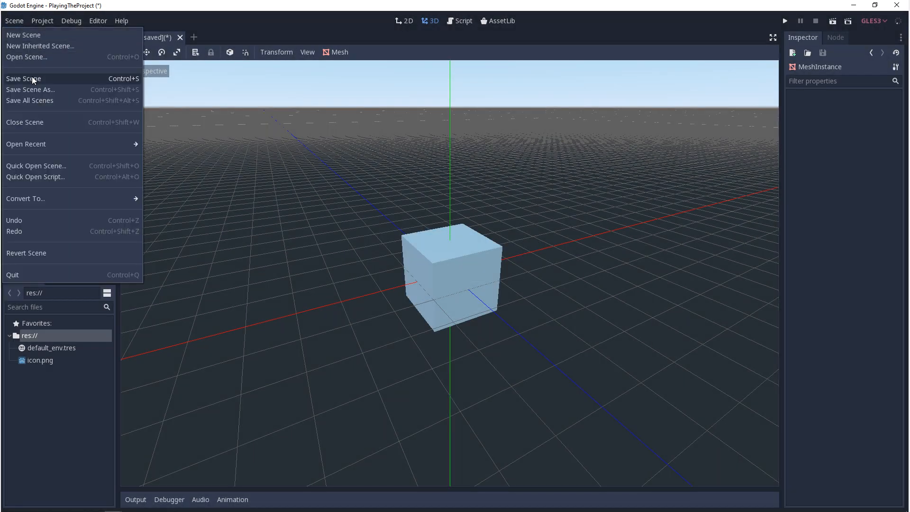
{"action": "left_click", "coordinate": [30, 90]}
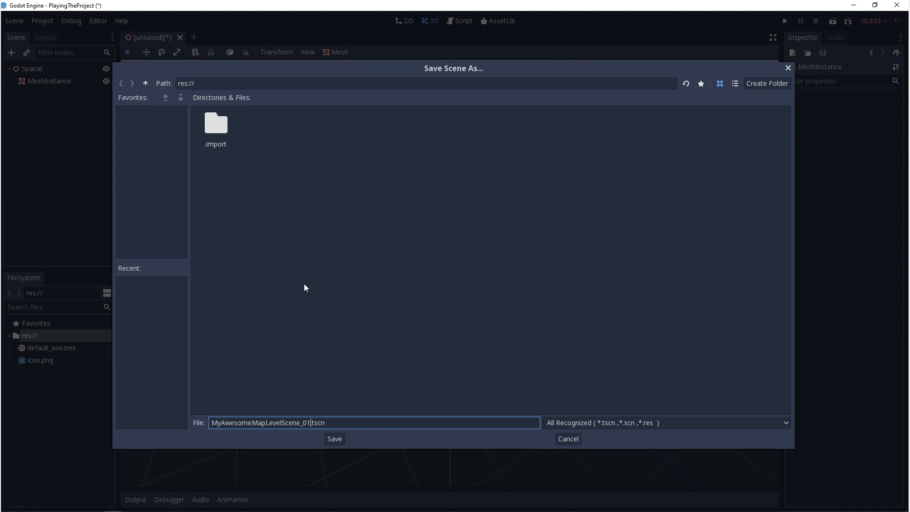
{"action": "left_click", "coordinate": [334, 439]}
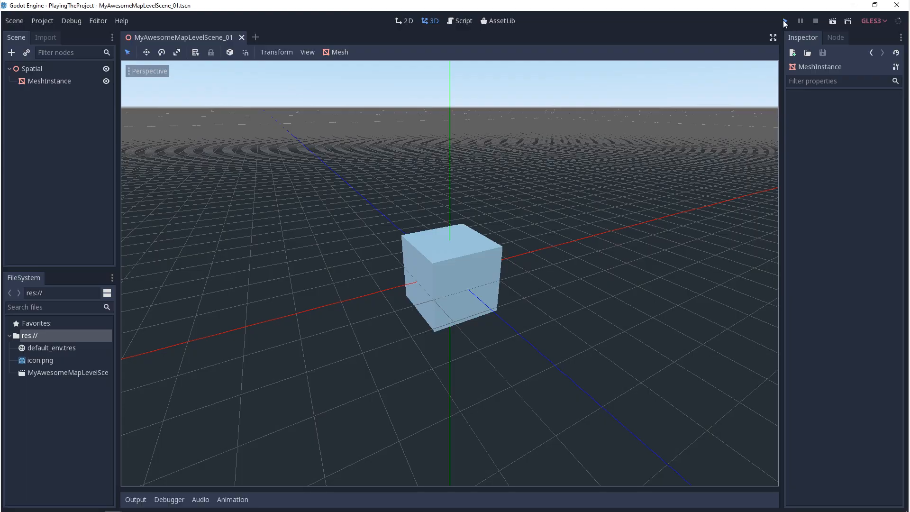
Run the project again and review Application > Run in Project Settings
{"action": "left_click", "coordinate": [785, 21]}
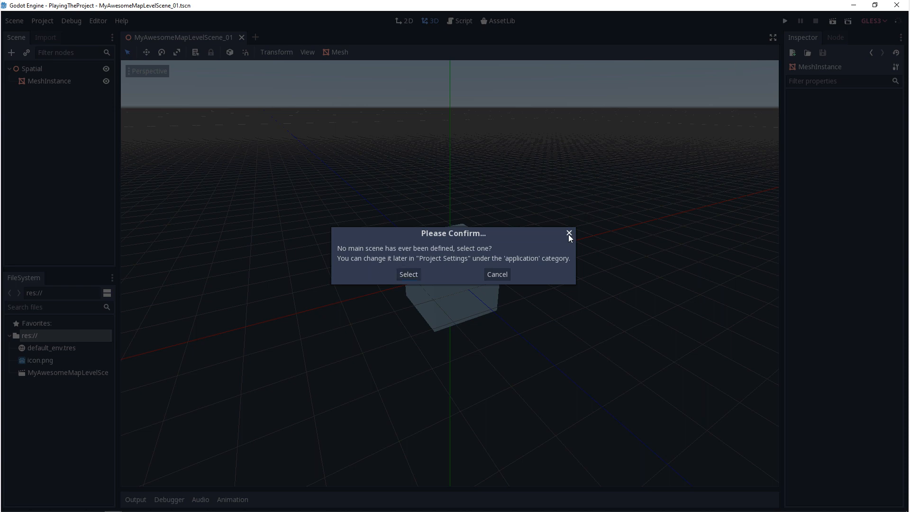
{"action": "left_click", "coordinate": [42, 21]}
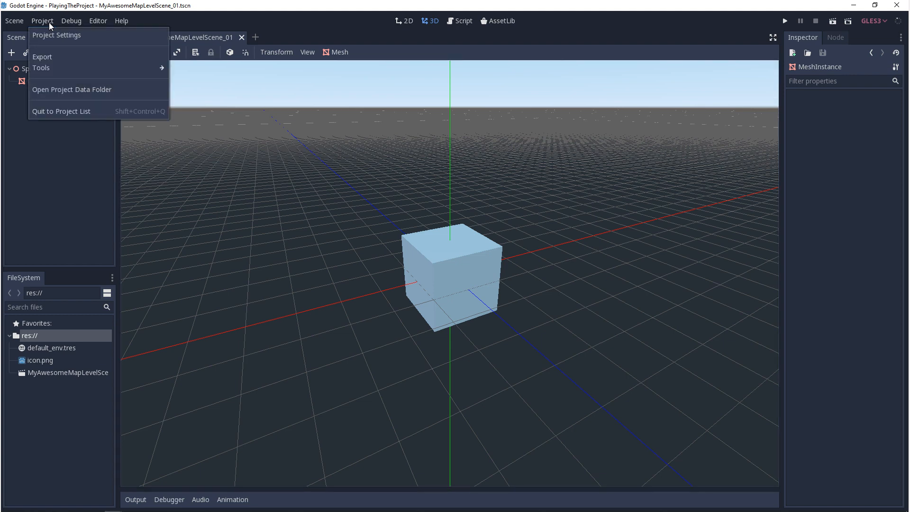
{"action": "left_click", "coordinate": [65, 35]}
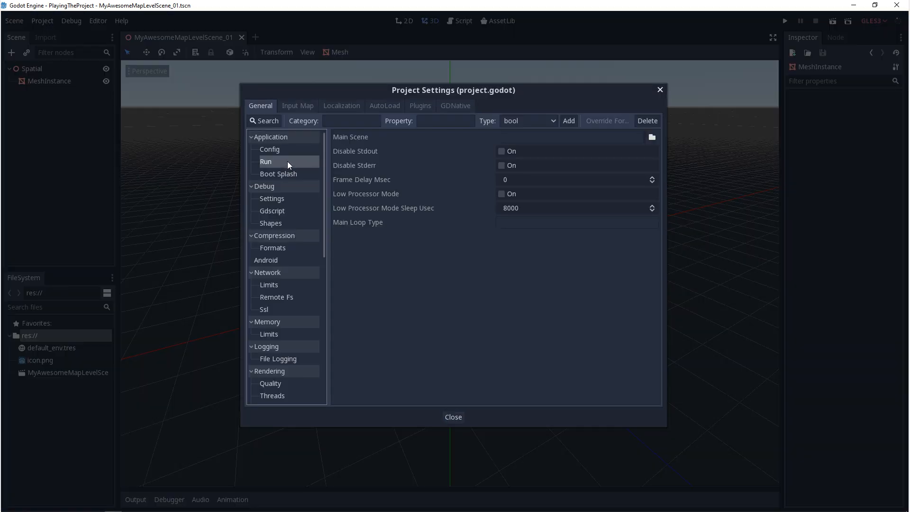
{"action": "mouse_move", "coordinate": [298, 165]}
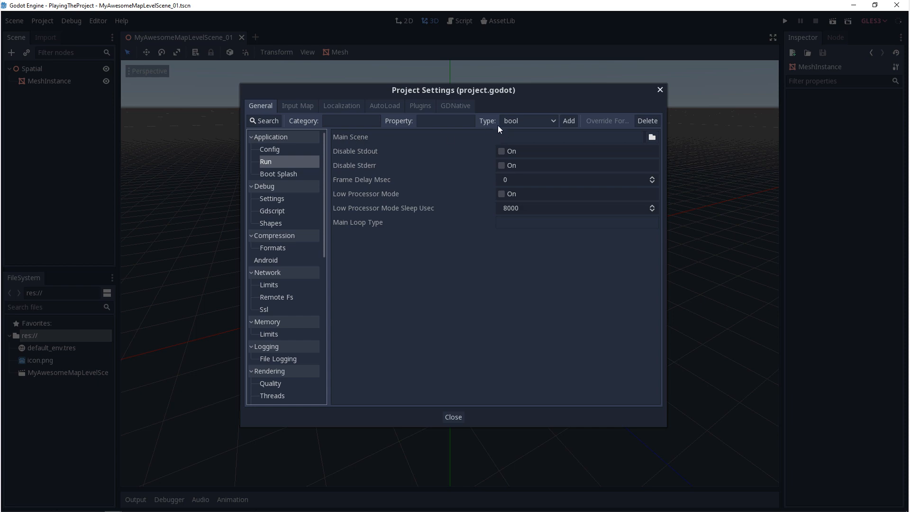
{"action": "left_click", "coordinate": [652, 137]}
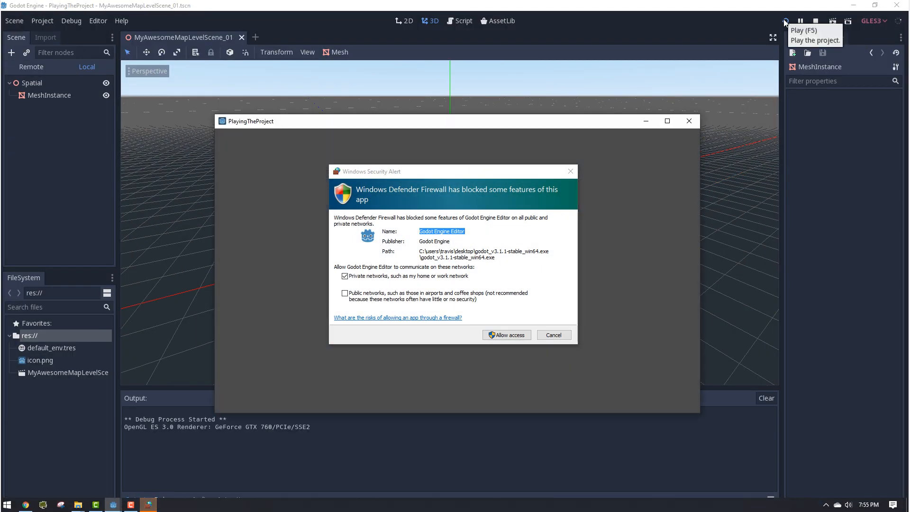
Dismiss the firewall alert and close the grey PlayingTheProject game window
{"action": "left_click", "coordinate": [507, 335]}
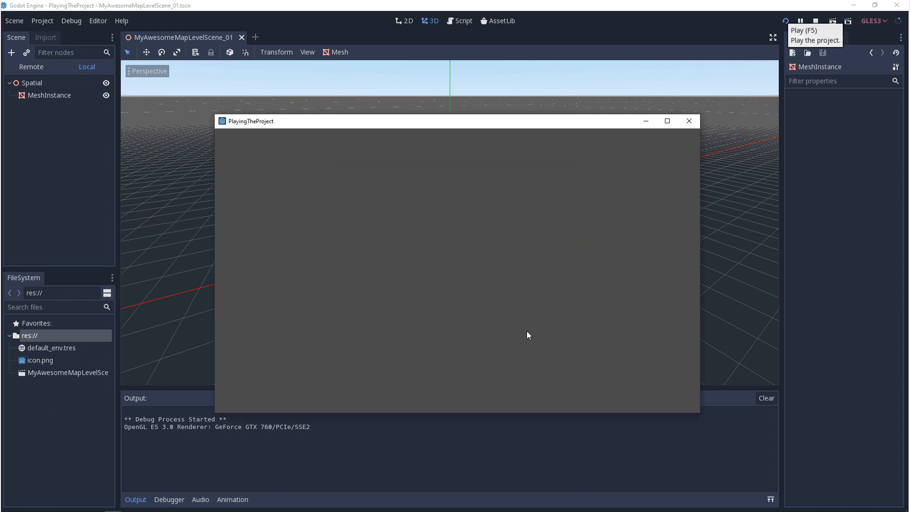
{"action": "mouse_move", "coordinate": [589, 281]}
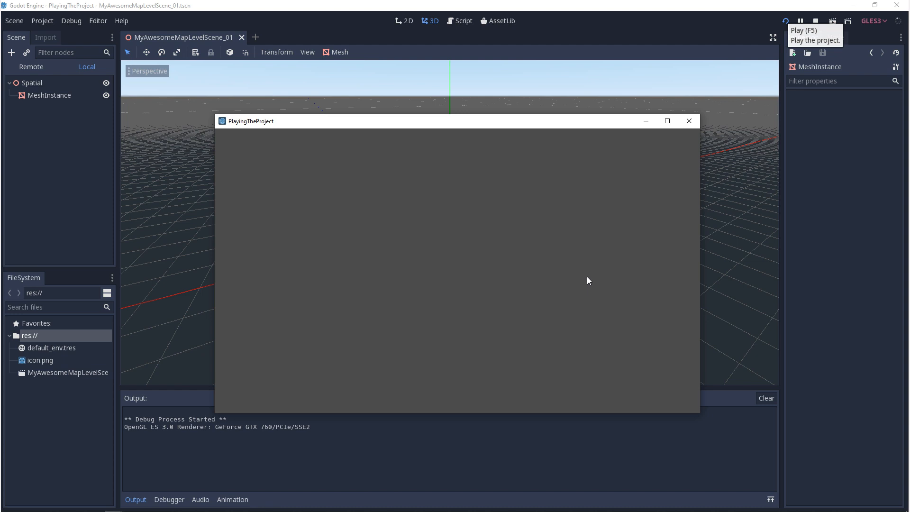
{"action": "mouse_move", "coordinate": [689, 121]}
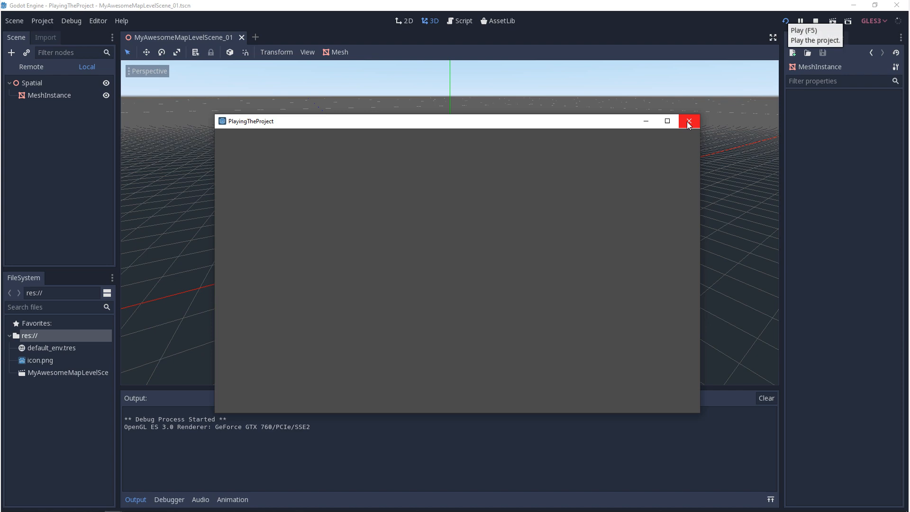
{"action": "left_click", "coordinate": [689, 121]}
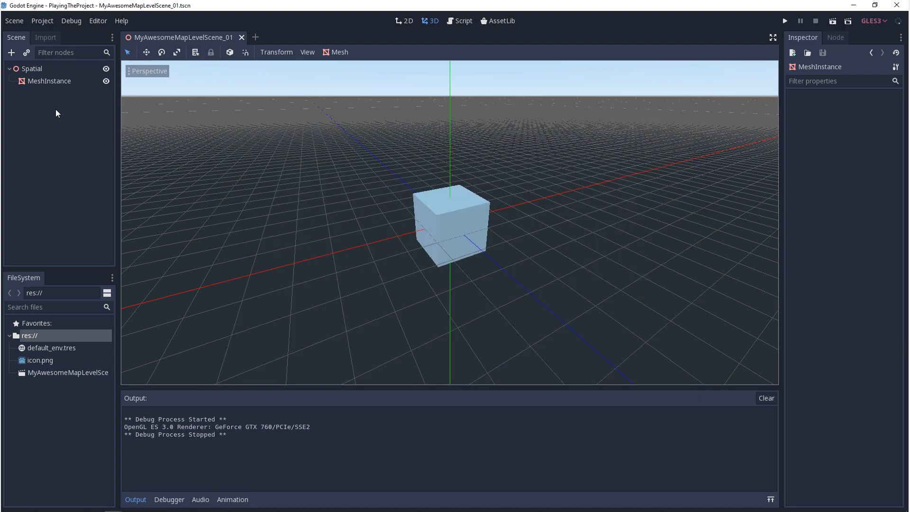
Create a Camera node by searching 'camera', then drag it along Z in front of the cube
{"action": "left_click", "coordinate": [14, 52]}
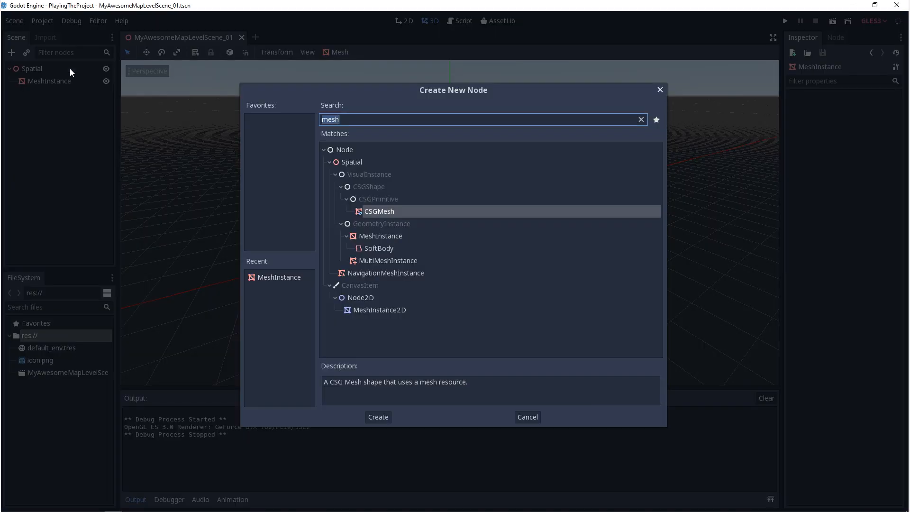
{"action": "type", "text": "camera"}
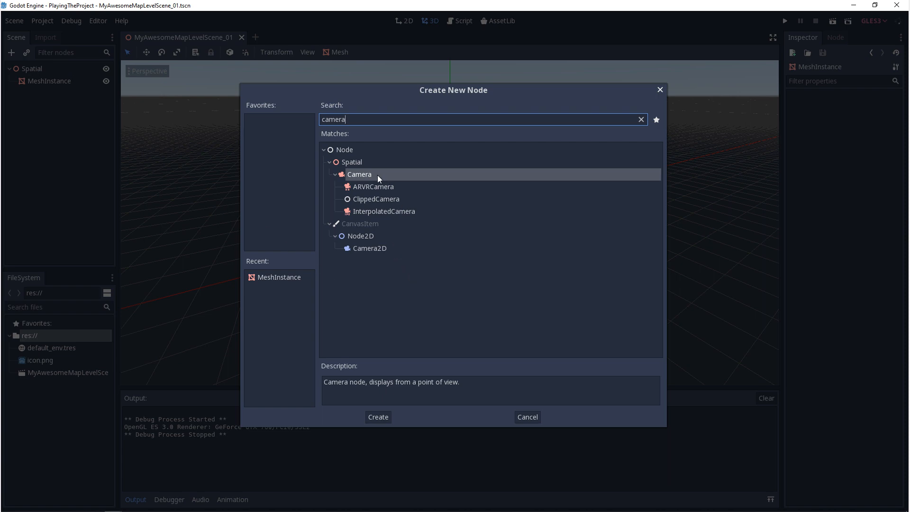
{"action": "left_click", "coordinate": [378, 417]}
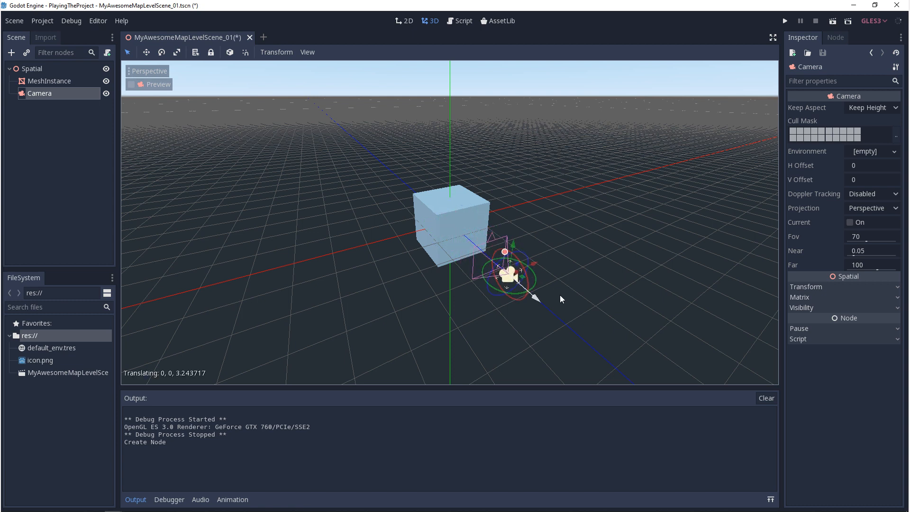
{"action": "left_click_drag", "start_coordinate": [534, 296], "coordinate": [520, 285]}
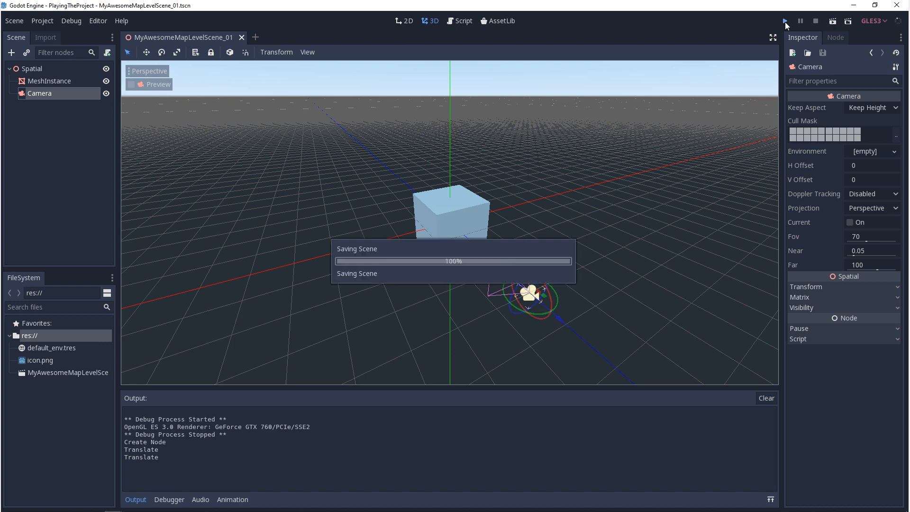
Test-run the project to see the cube through the camera, then close the game window
{"action": "left_click", "coordinate": [785, 20]}
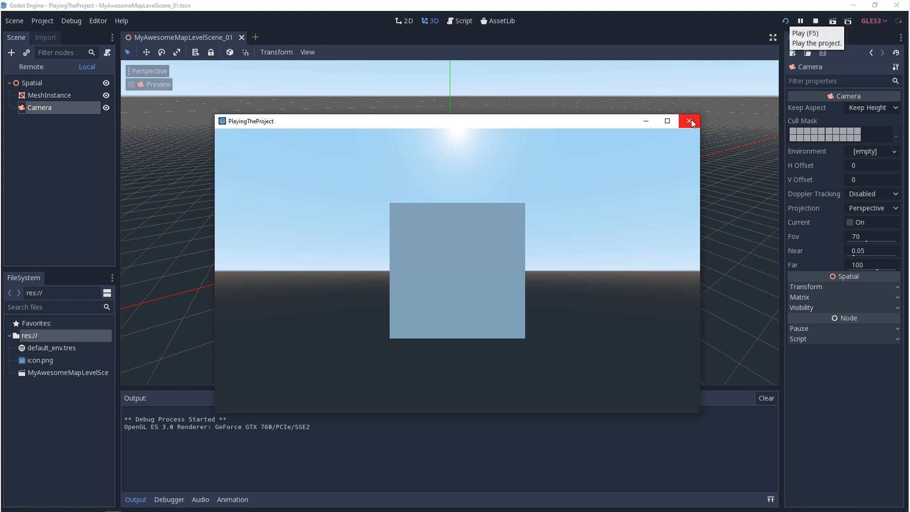
{"action": "left_click", "coordinate": [689, 121]}
{"action": "type", "text": "3"}
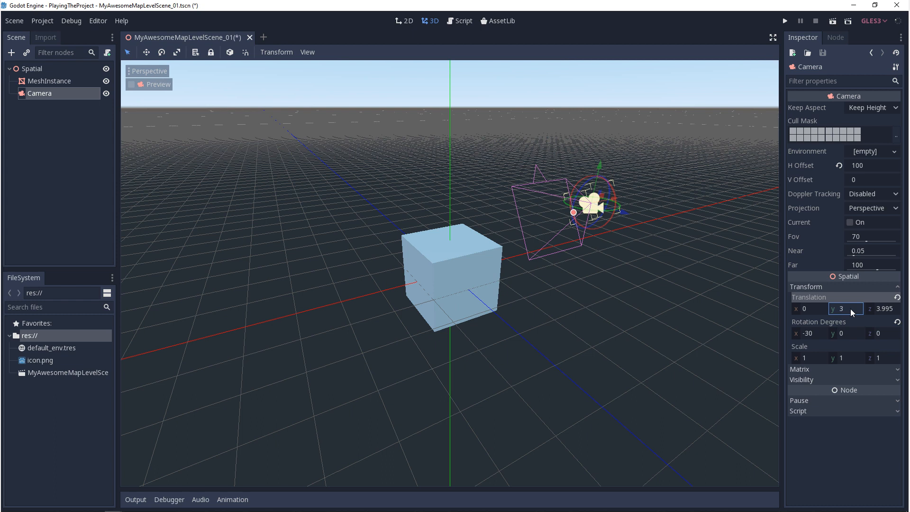
{"action": "mouse_move", "coordinate": [804, 243]}
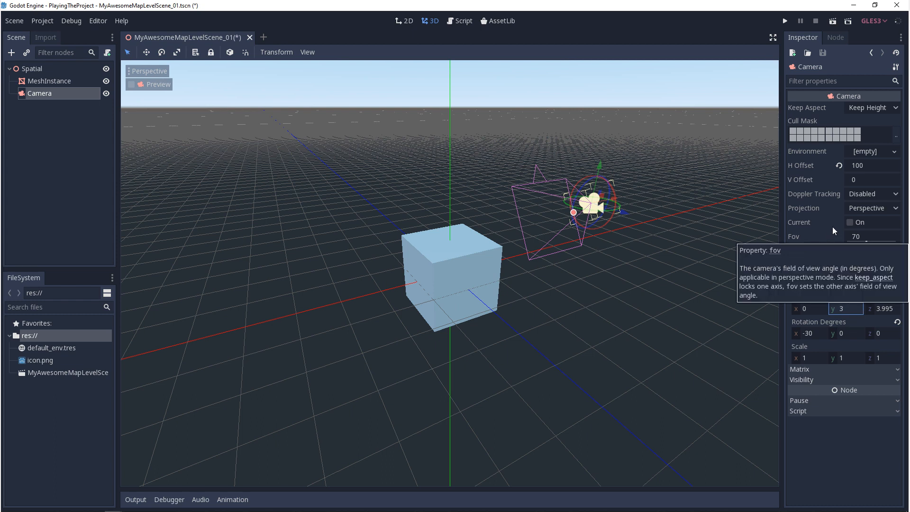
Keep Perspective projection, drag Fov to 74.4, and start a new Node2D scene
{"action": "left_click", "coordinate": [870, 208]}
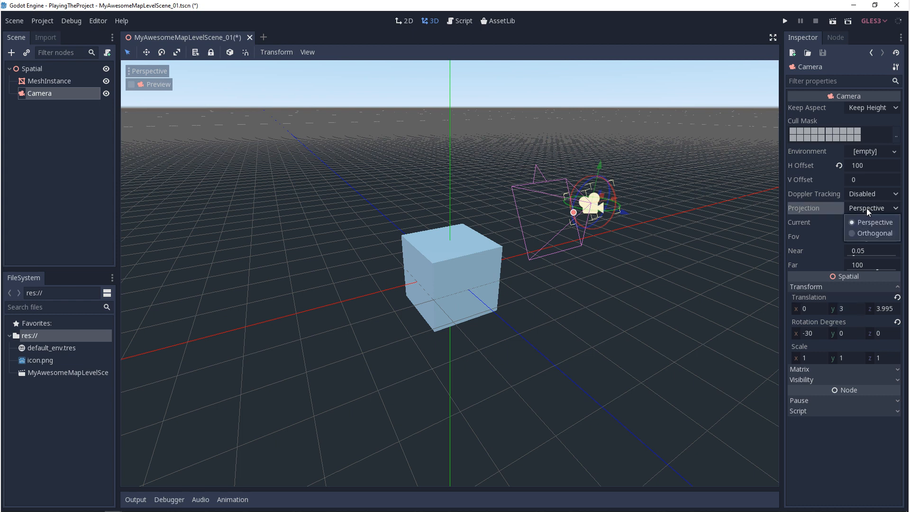
{"action": "left_click", "coordinate": [875, 222]}
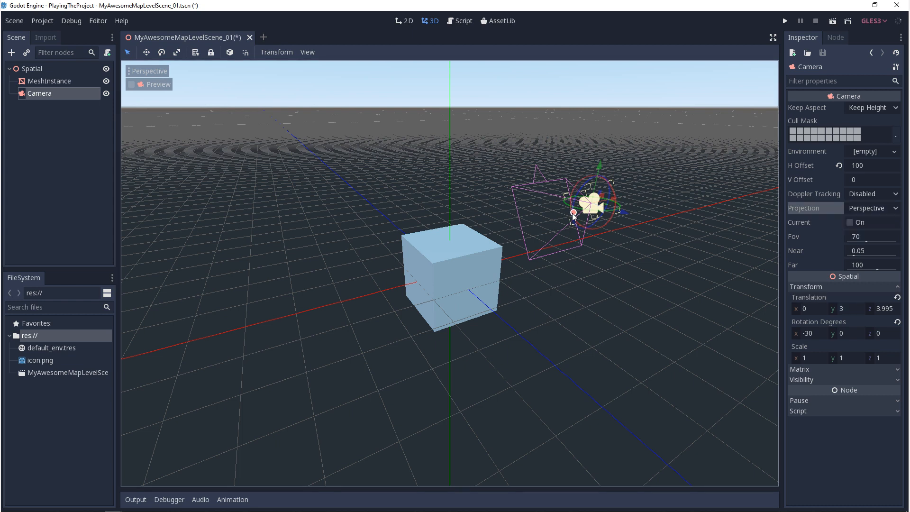
{"action": "left_click_drag", "start_coordinate": [574, 212], "coordinate": [563, 214]}
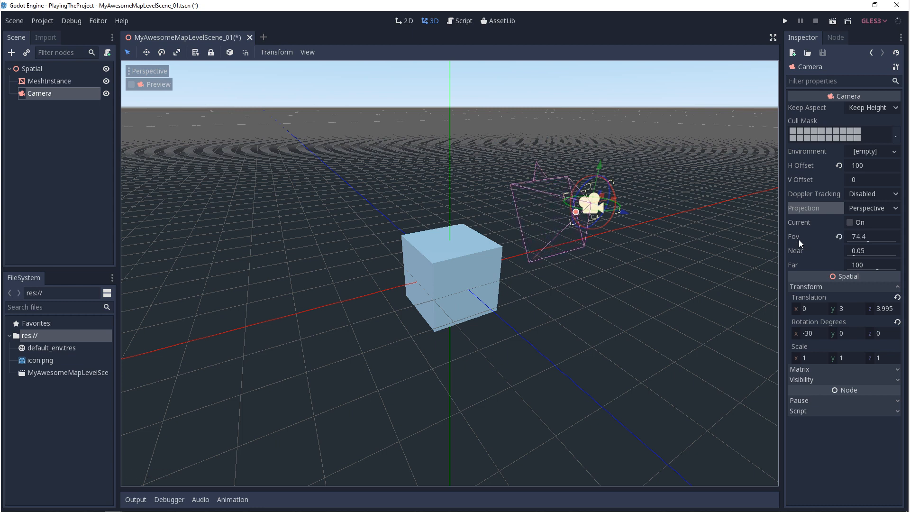
{"action": "mouse_move", "coordinate": [713, 265]}
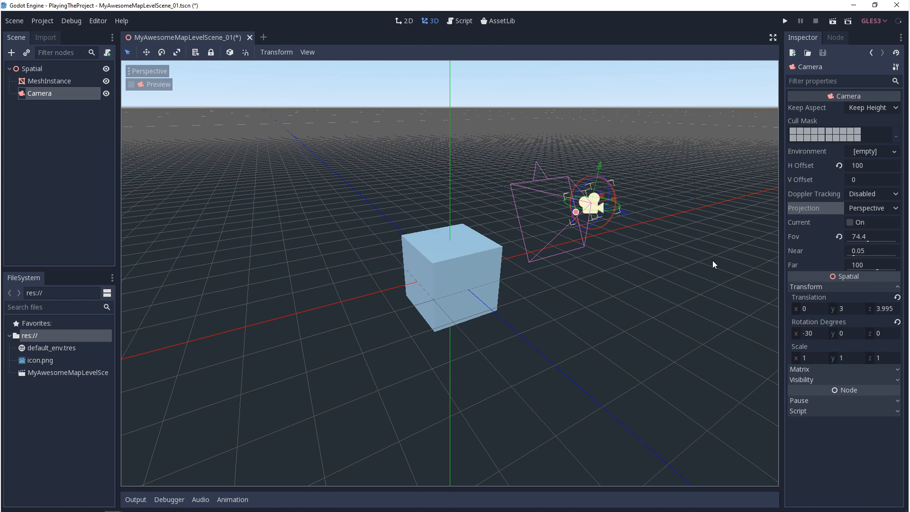
{"action": "mouse_move", "coordinate": [806, 207]}
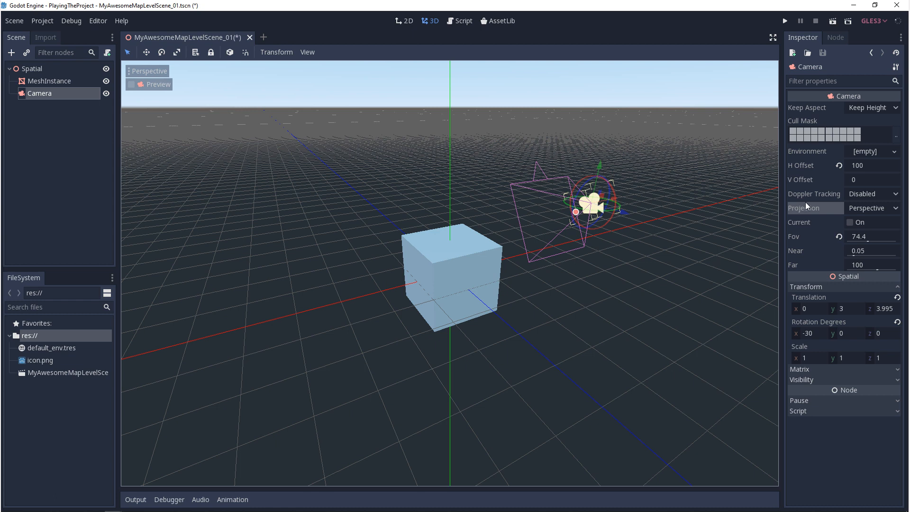
{"action": "mouse_move", "coordinate": [758, 206]}
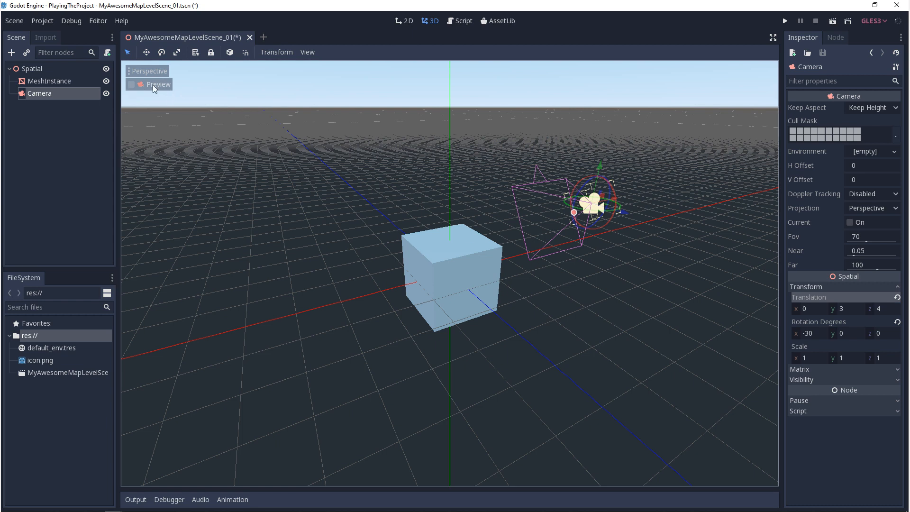
{"action": "left_click", "coordinate": [134, 84]}
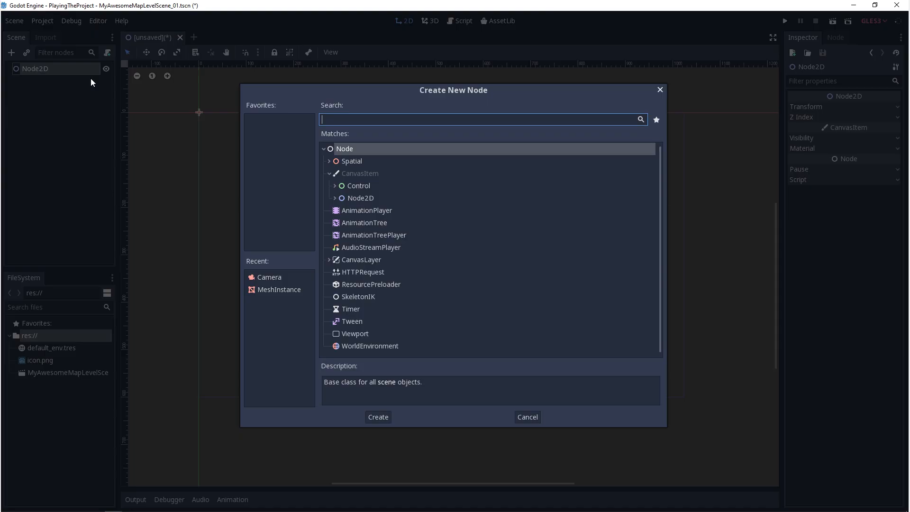
Create a Camera2D child node and enable its Current property
{"action": "left_click", "coordinate": [378, 417]}
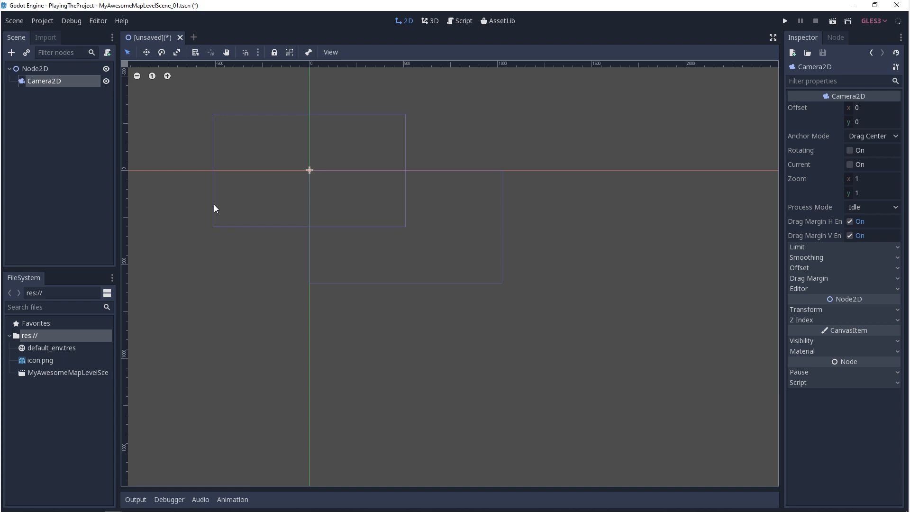
{"action": "mouse_move", "coordinate": [782, 194]}
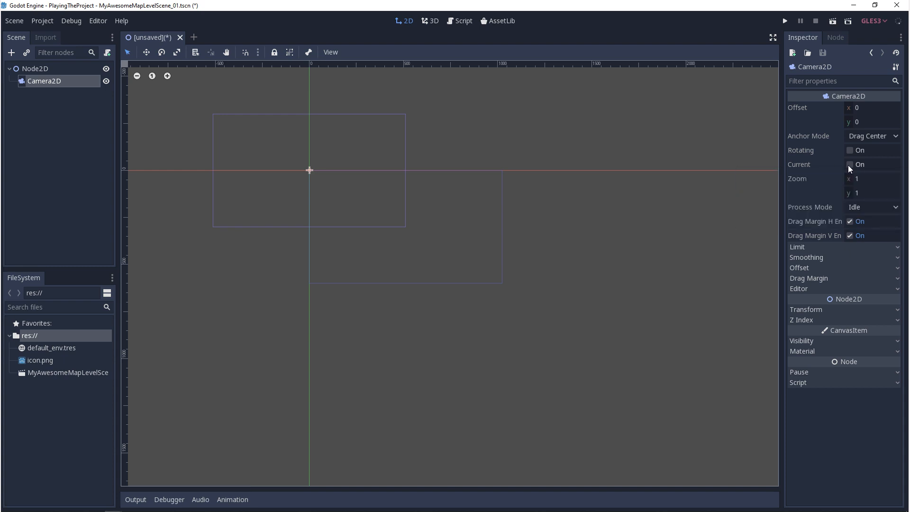
{"action": "left_click", "coordinate": [850, 165]}
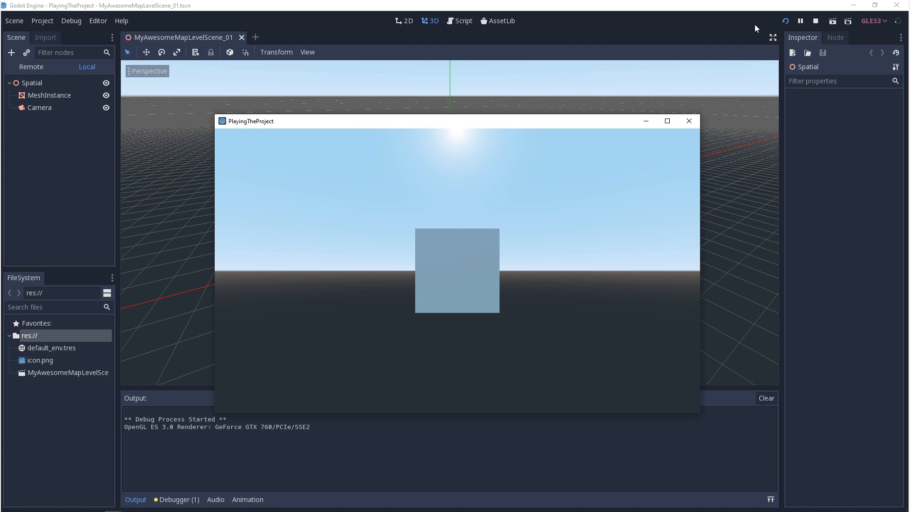
Stop the running cube game and open the Editor menu
{"action": "key", "text": "F5"}
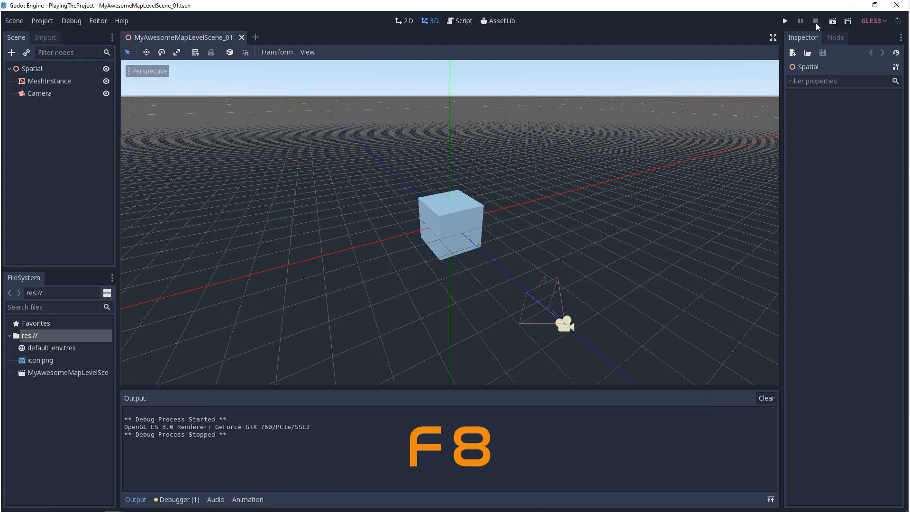
{"action": "mouse_move", "coordinate": [816, 21]}
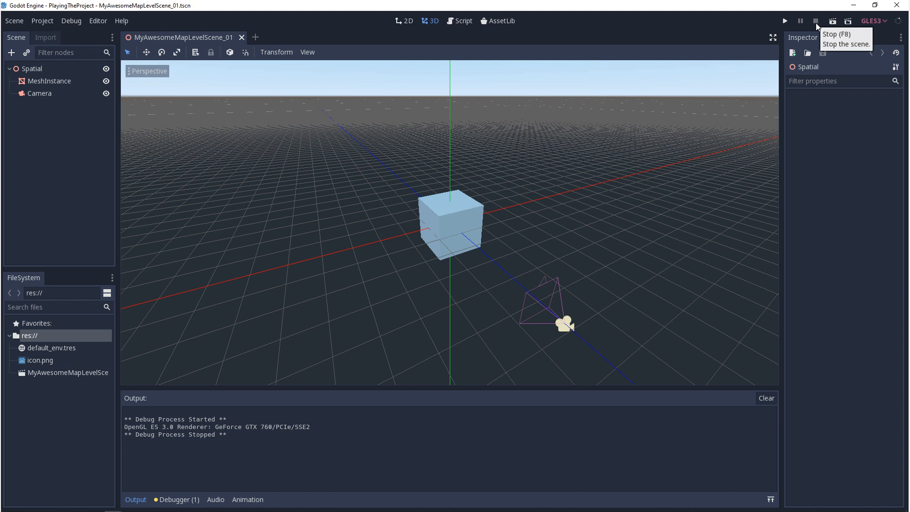
{"action": "left_click", "coordinate": [99, 21]}
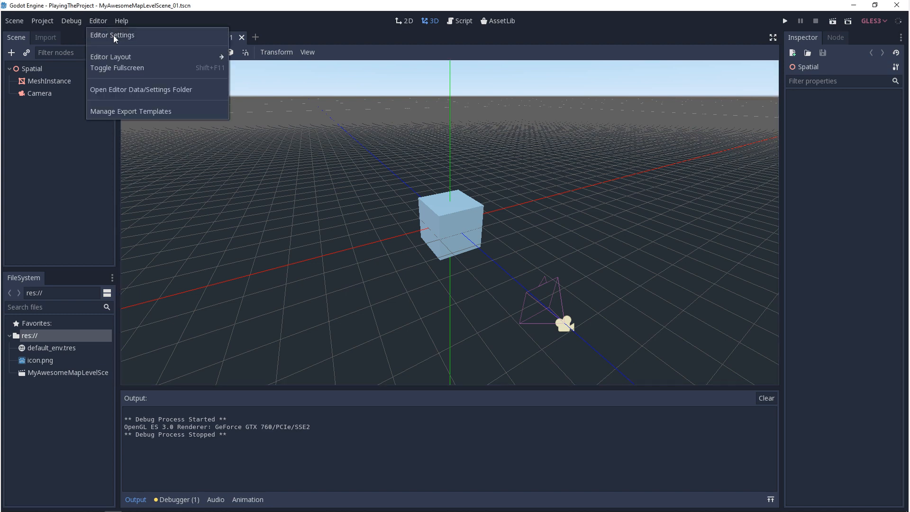
Open Editor Settings to view the Run > Window Placement options
{"action": "left_click", "coordinate": [112, 34]}
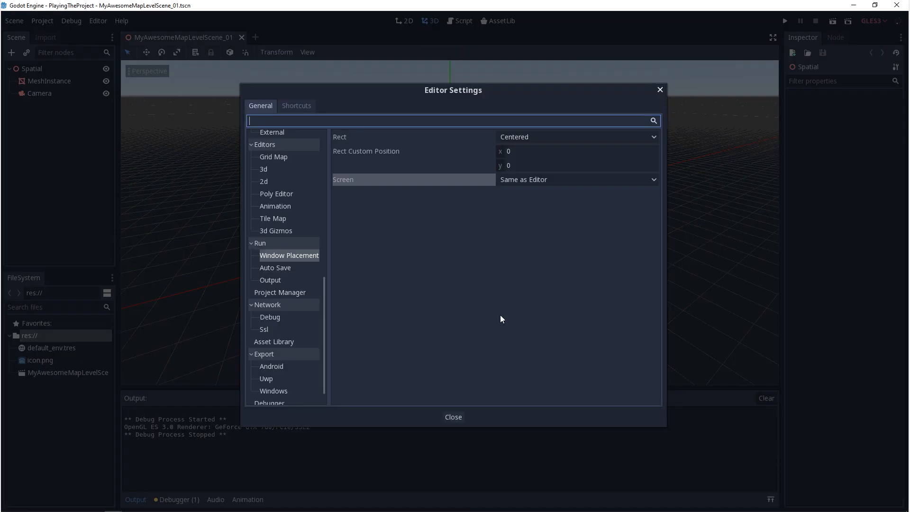
{"action": "mouse_move", "coordinate": [469, 308]}
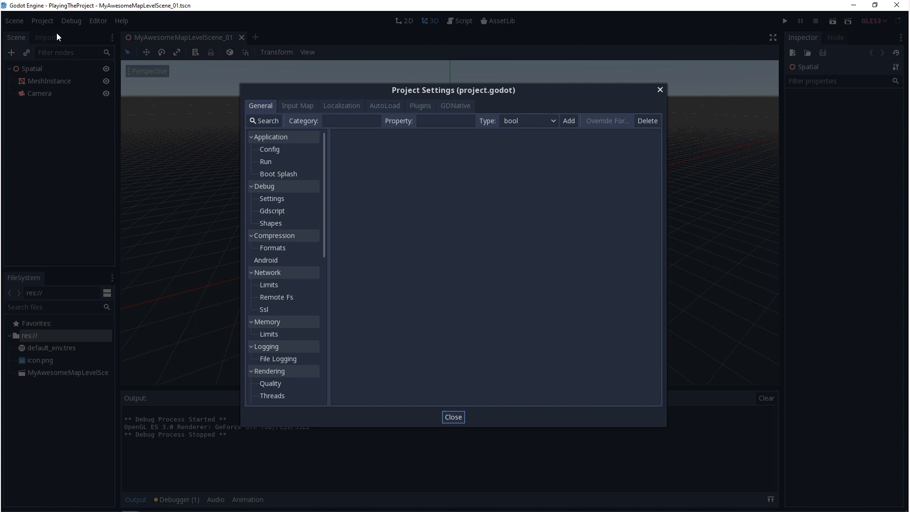
Scroll the settings list and select Display > Window showing the 1024 by 600 size
{"action": "scroll", "scroll_direction": "down", "scroll_amount": 3}
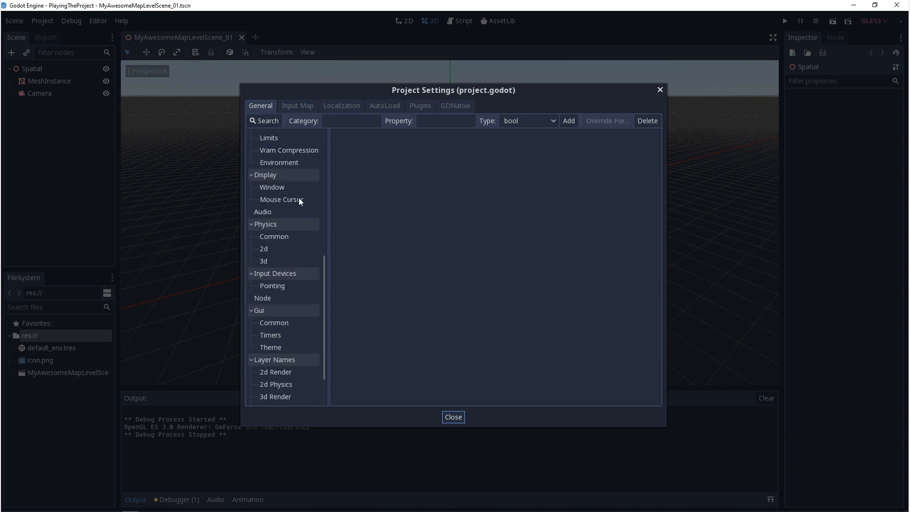
{"action": "left_click", "coordinate": [272, 188]}
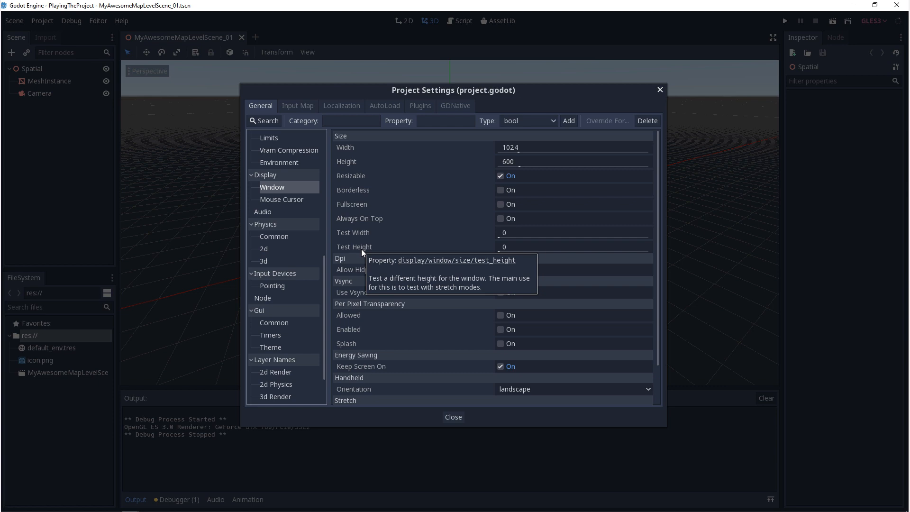
{"action": "mouse_move", "coordinate": [324, 255]}
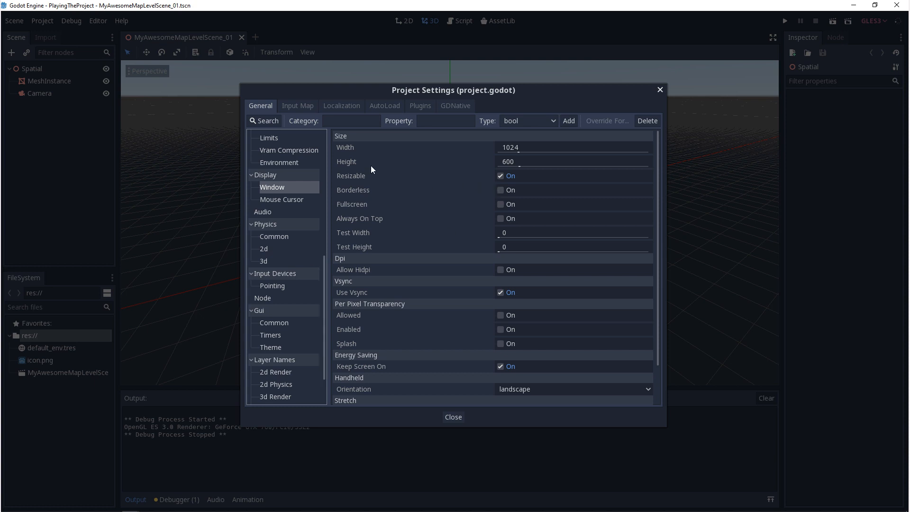
{"action": "mouse_move", "coordinate": [352, 167]}
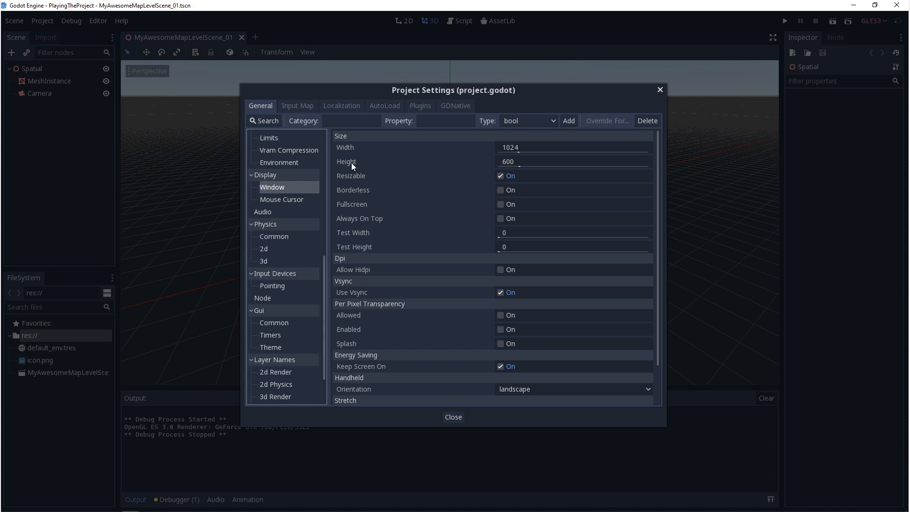
{"action": "mouse_move", "coordinate": [354, 157]}
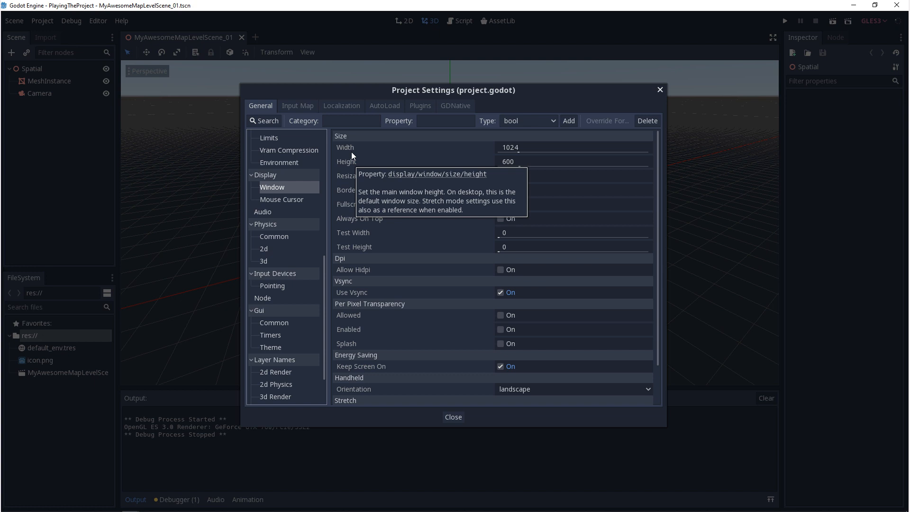
{"action": "mouse_move", "coordinate": [455, 176]}
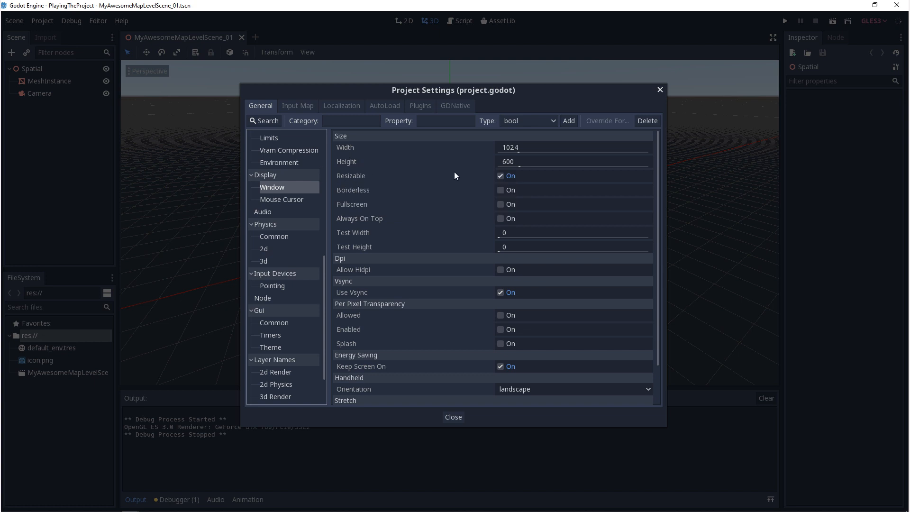